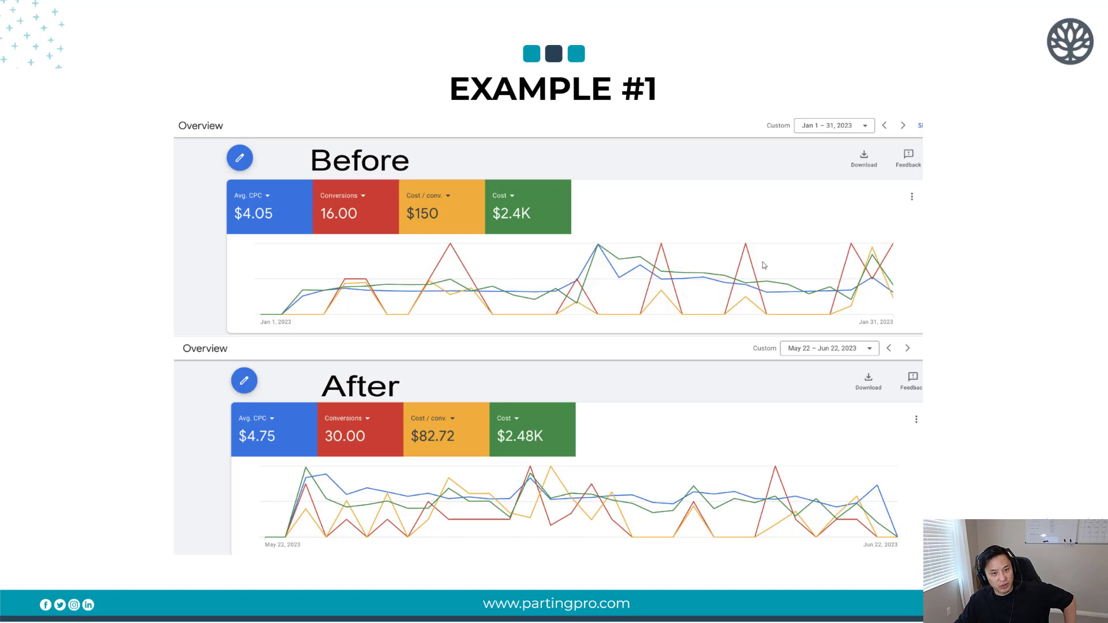
pyautogui.moveTo(289, 214)
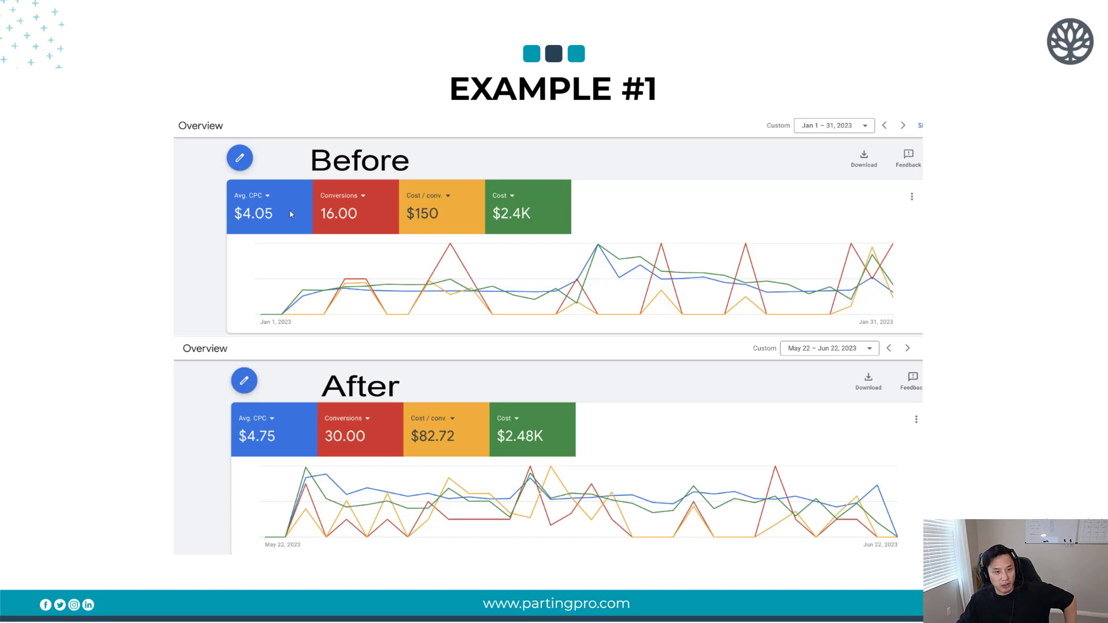
pyautogui.moveTo(276, 196)
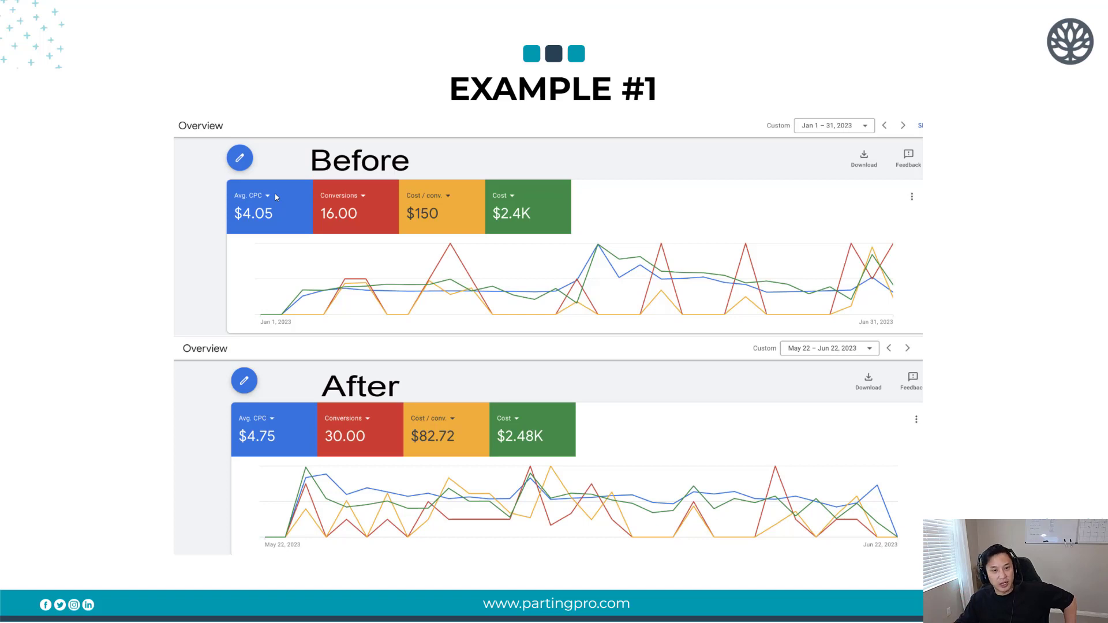
pyautogui.moveTo(362, 224)
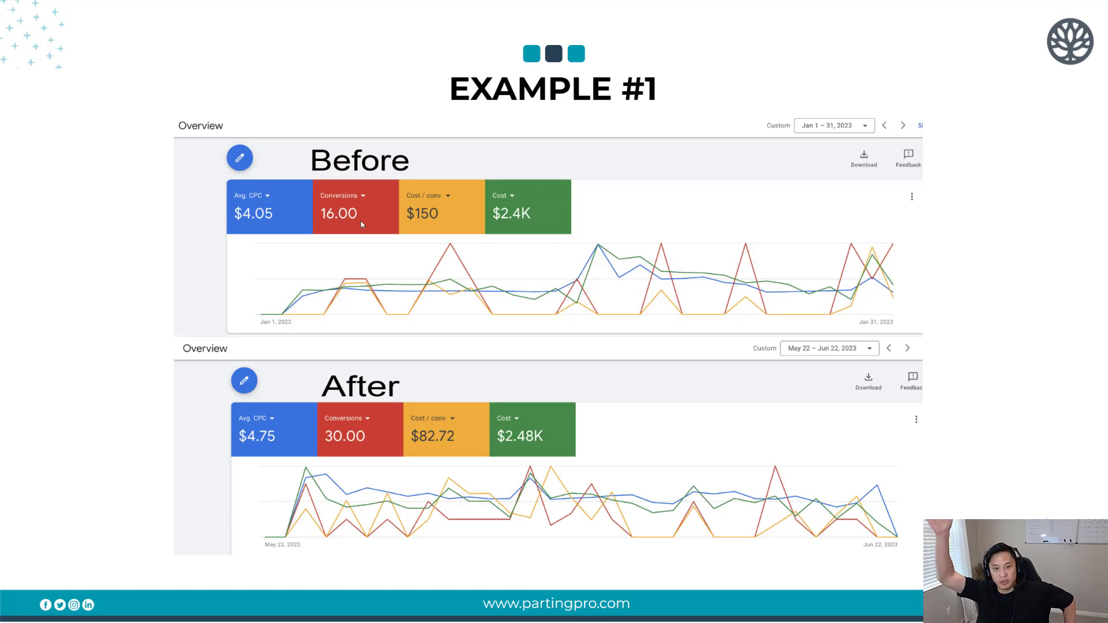
pyautogui.moveTo(437, 215)
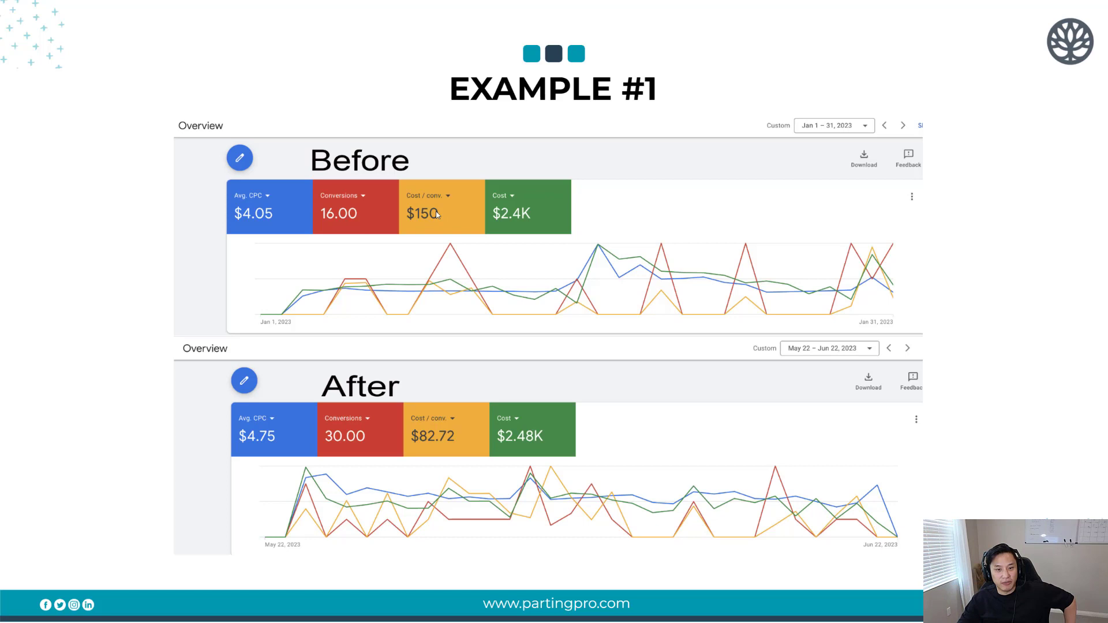
pyautogui.moveTo(553, 221)
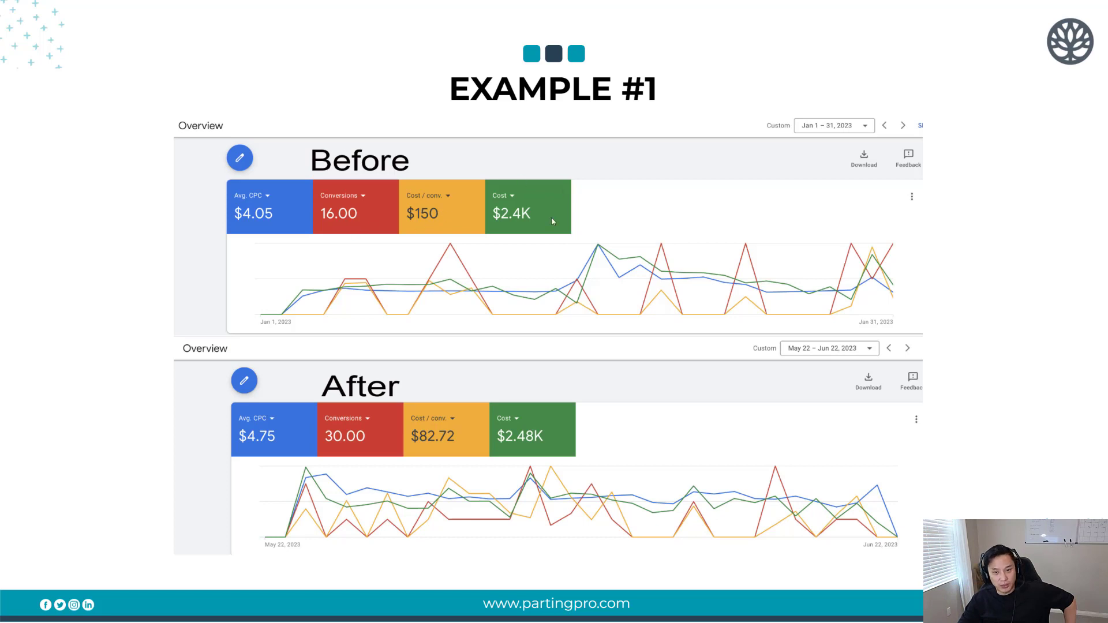
pyautogui.moveTo(530, 202)
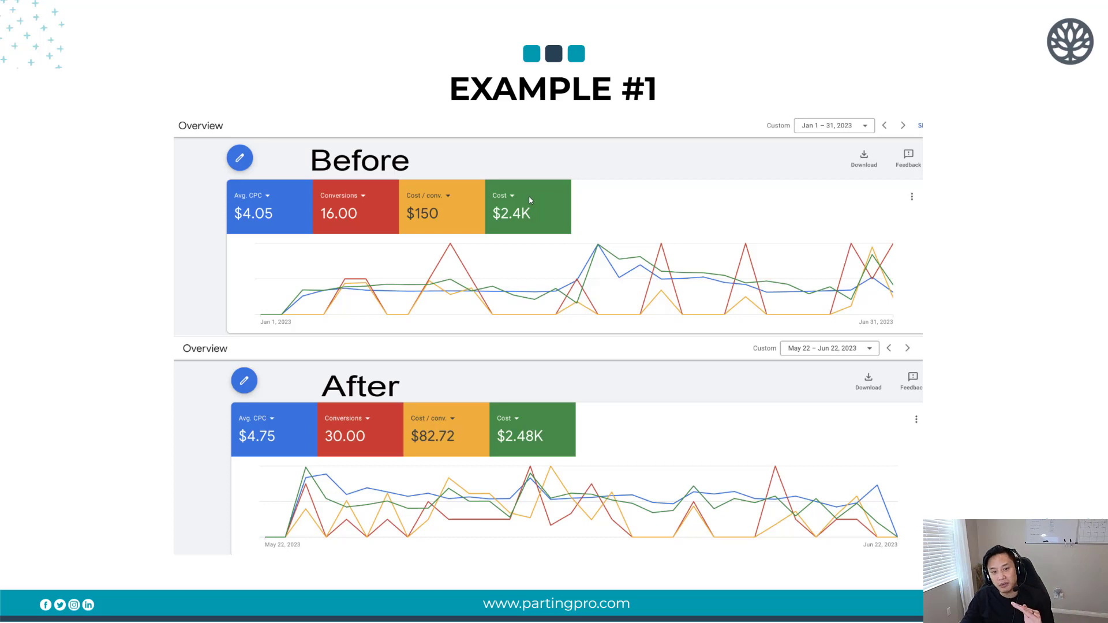
pyautogui.moveTo(256, 443)
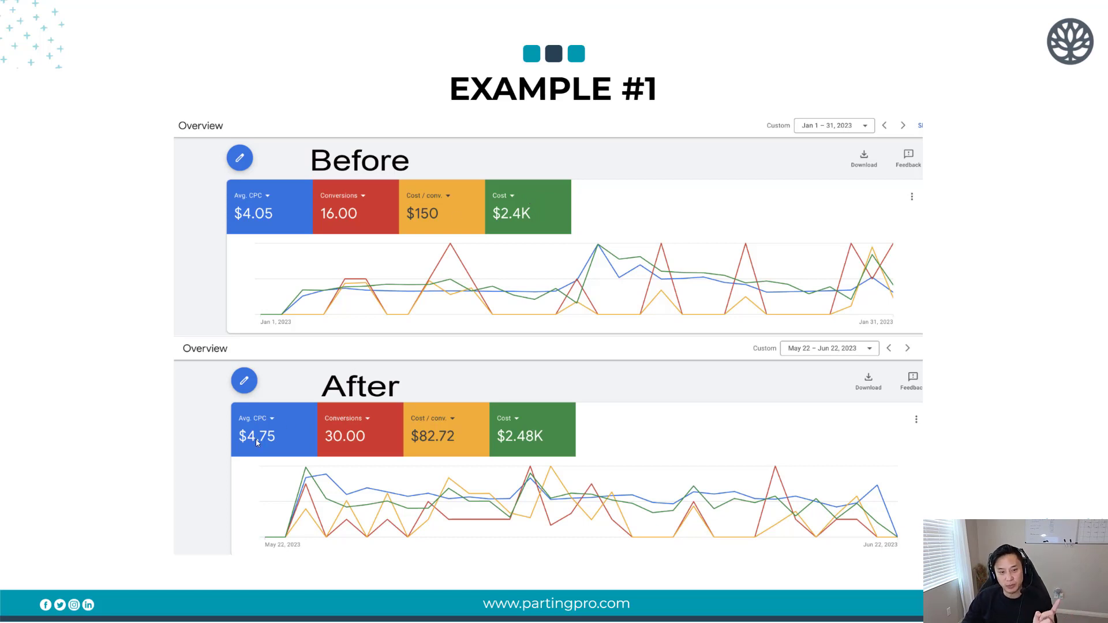
pyautogui.moveTo(274, 448)
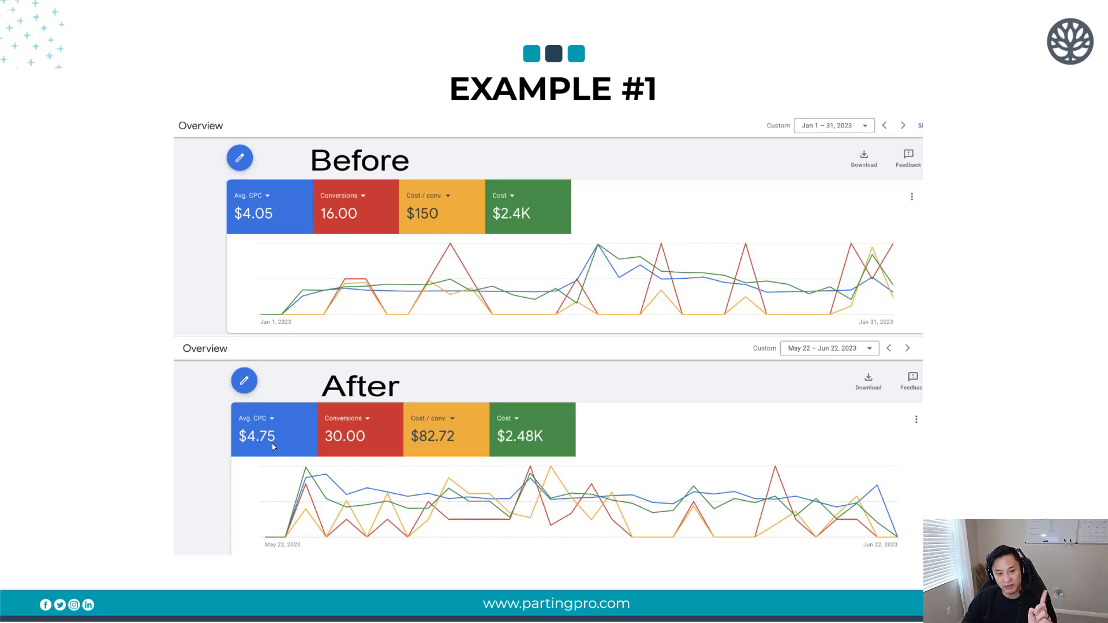
pyautogui.moveTo(342, 460)
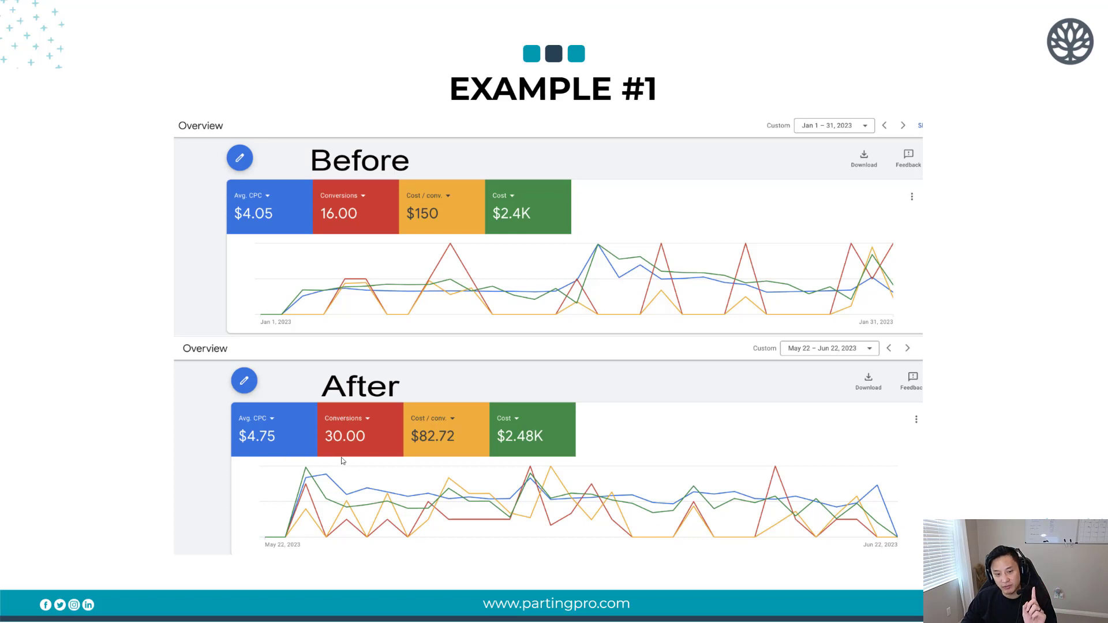
pyautogui.moveTo(339, 455)
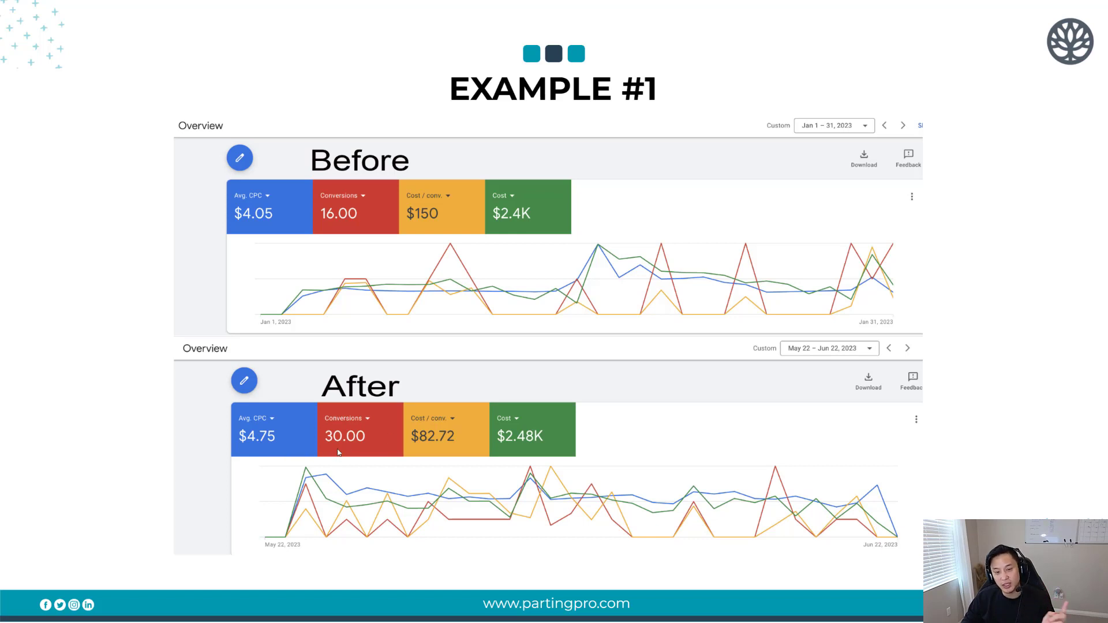
pyautogui.moveTo(451, 450)
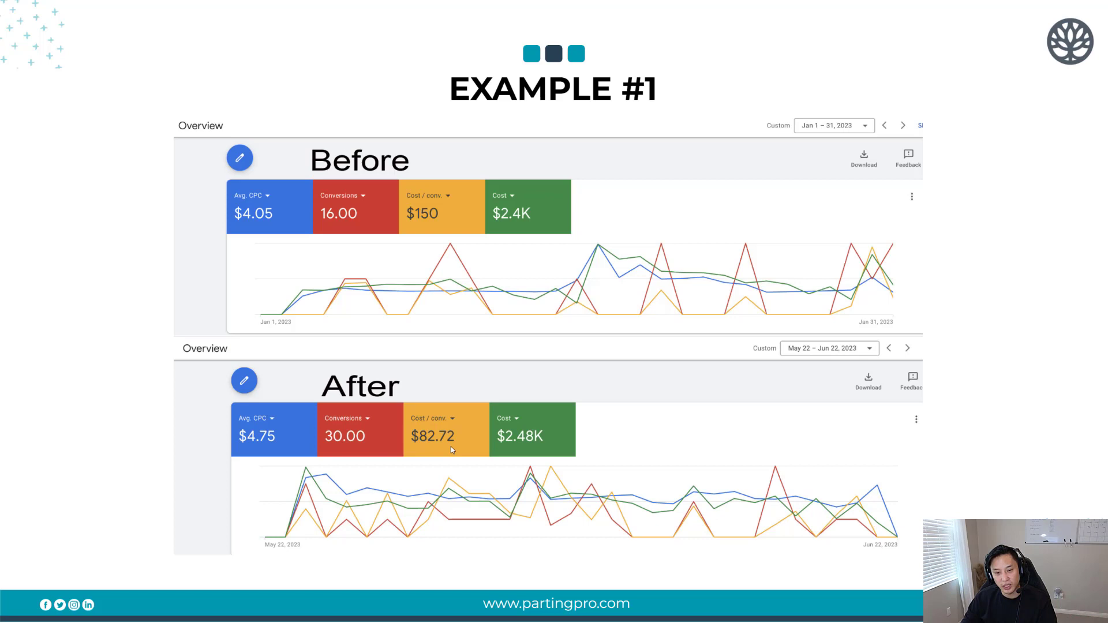
pyautogui.moveTo(502, 448)
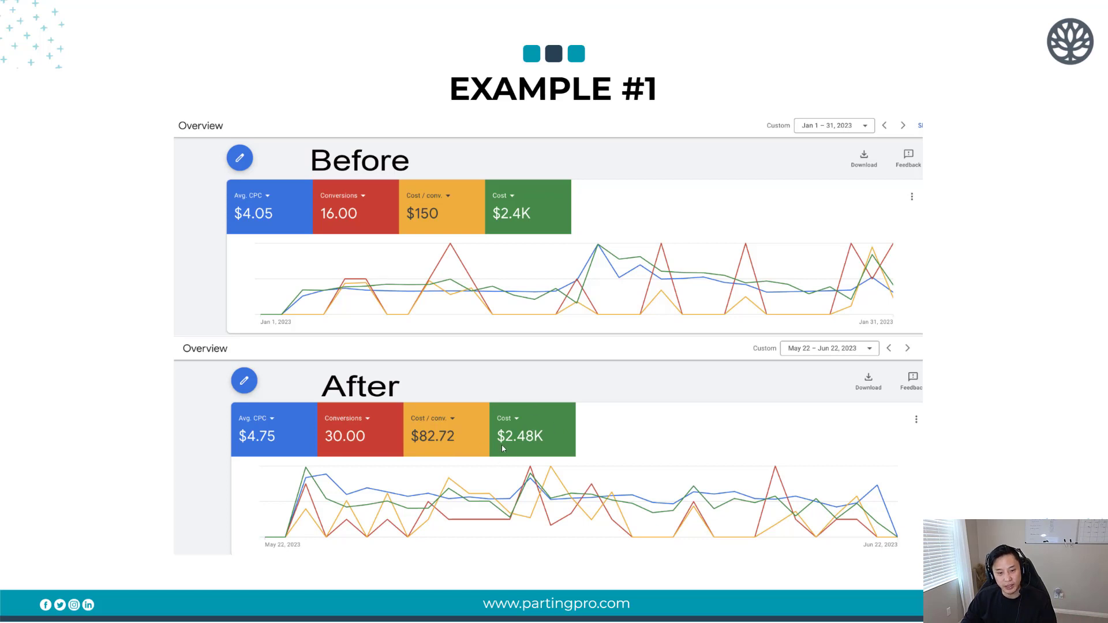
pyautogui.moveTo(359, 451)
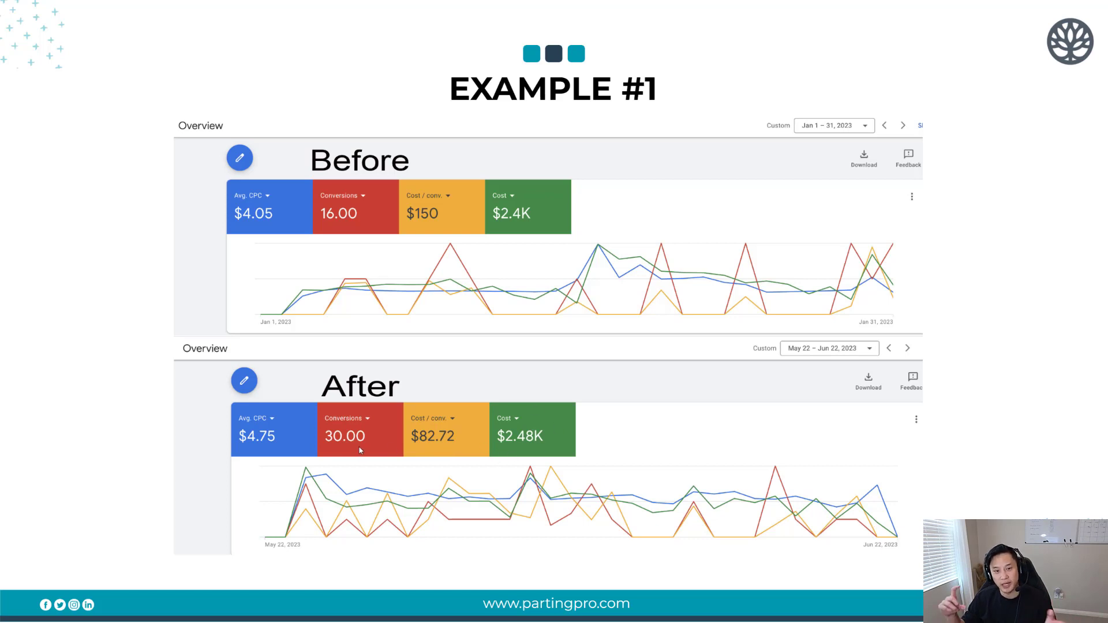
pyautogui.moveTo(318, 449)
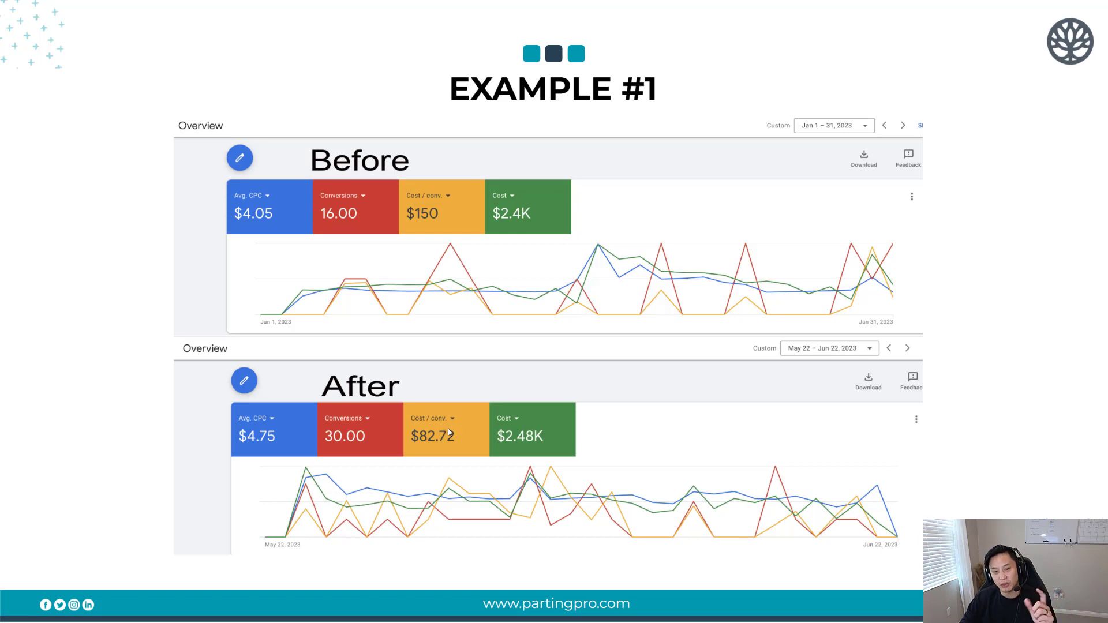
pyautogui.moveTo(531, 440)
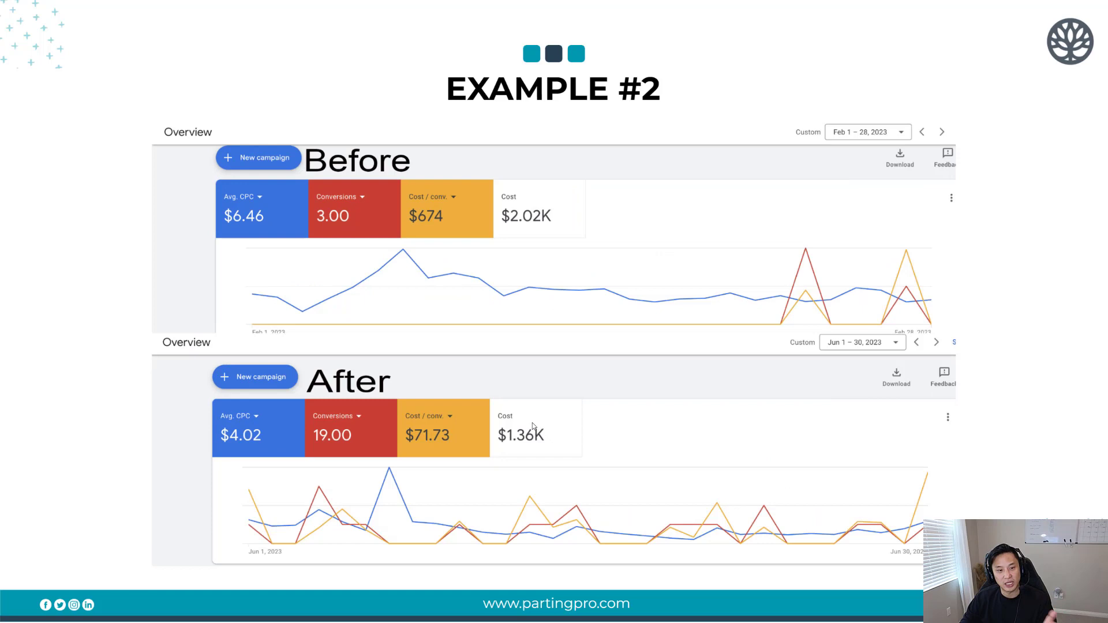
pyautogui.moveTo(256, 227)
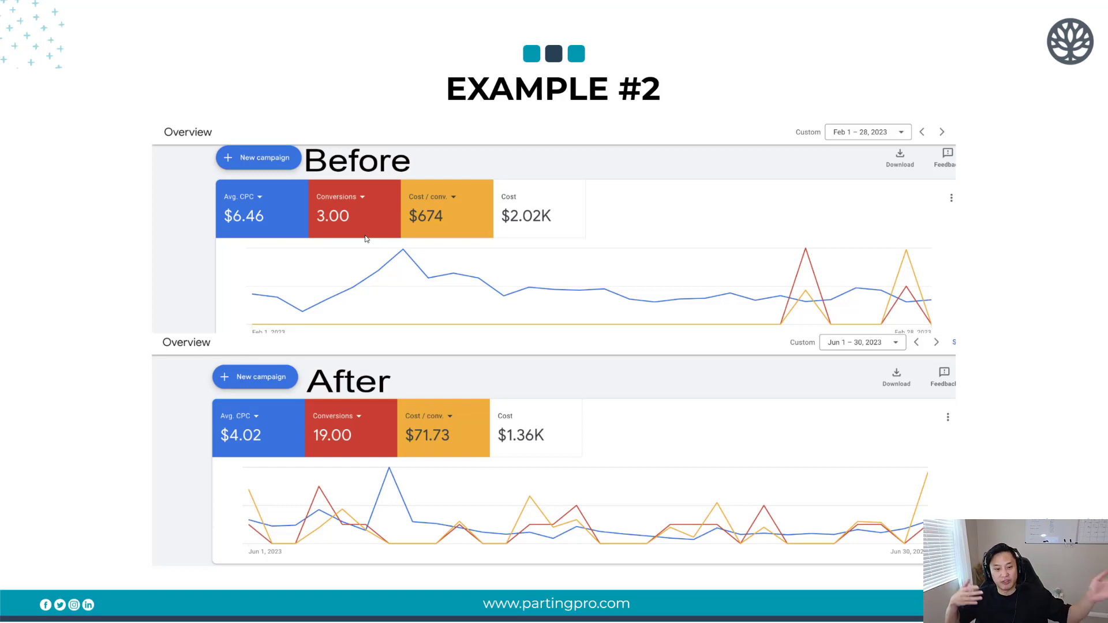
pyautogui.moveTo(348, 464)
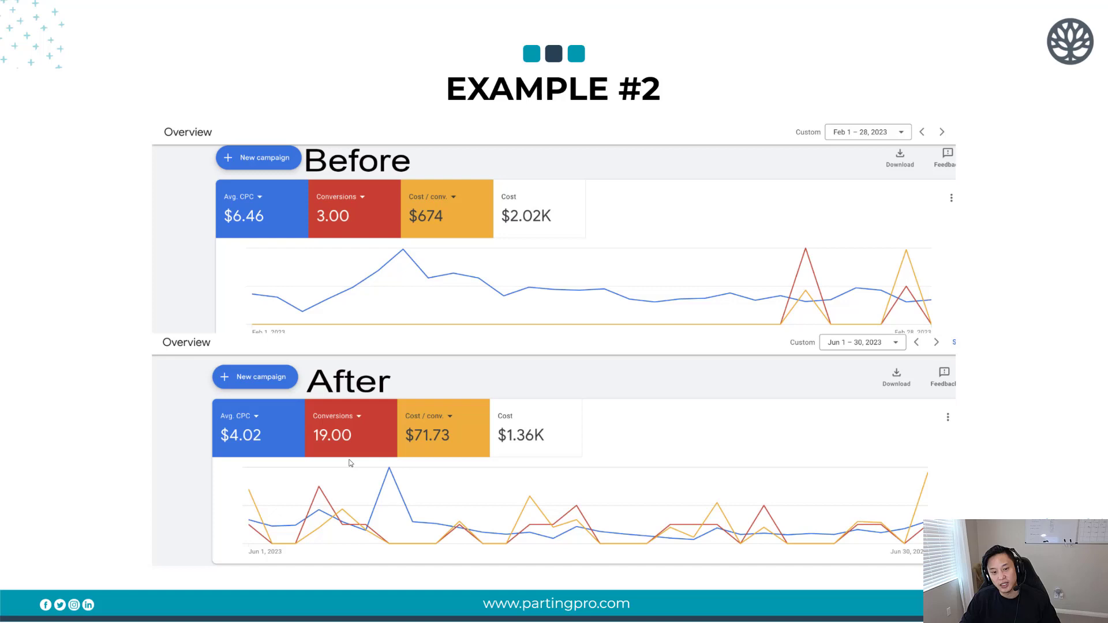
pyautogui.moveTo(318, 445)
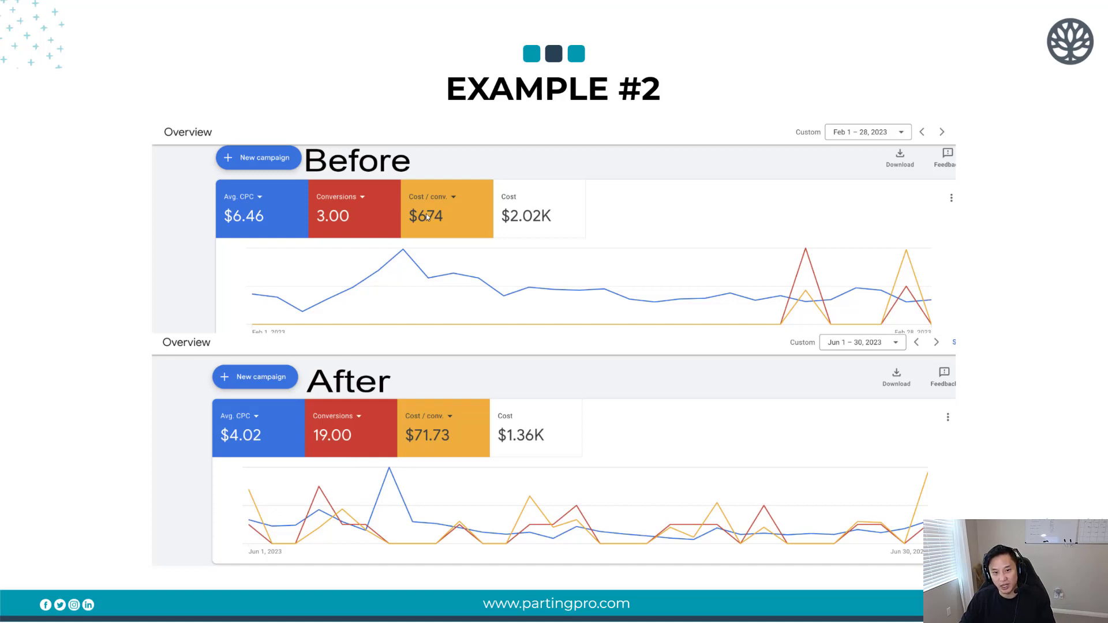
pyautogui.moveTo(534, 439)
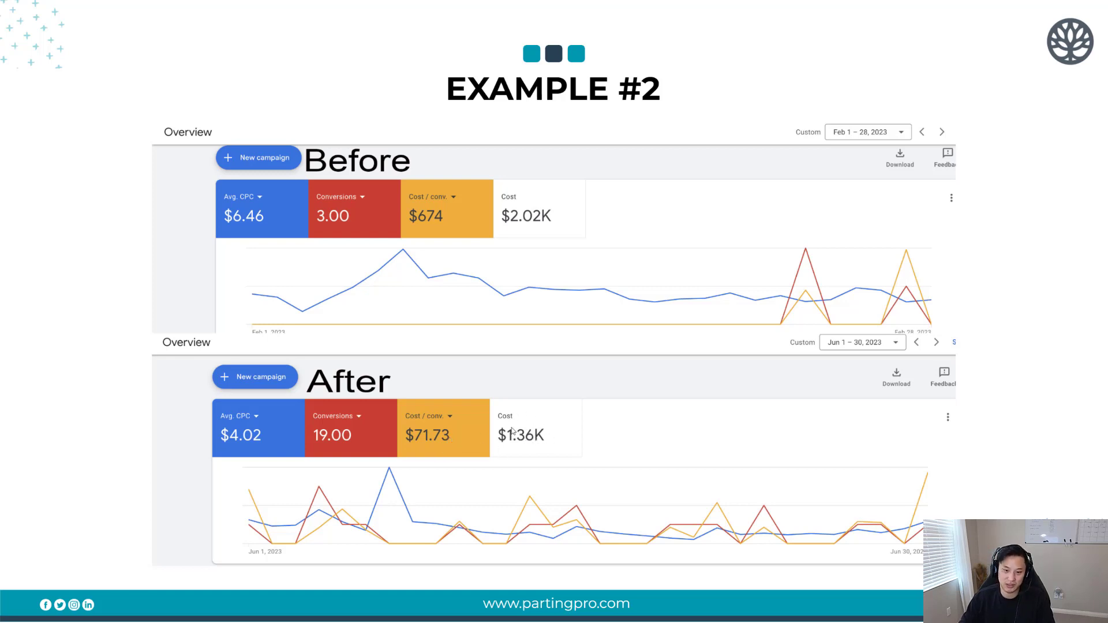
pyautogui.moveTo(529, 420)
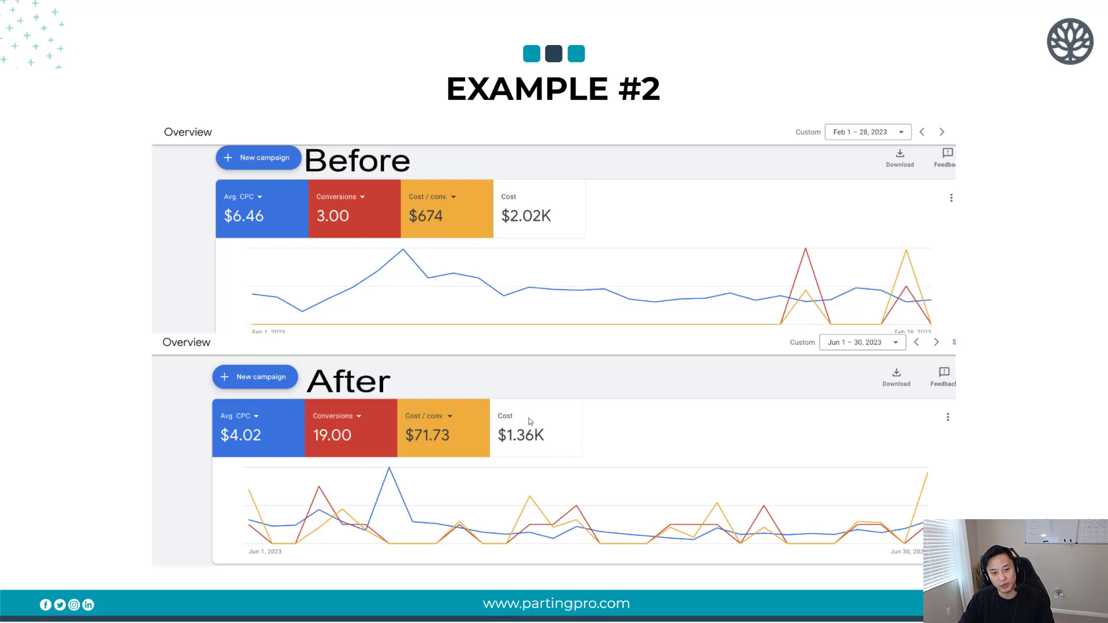
pyautogui.moveTo(453, 378)
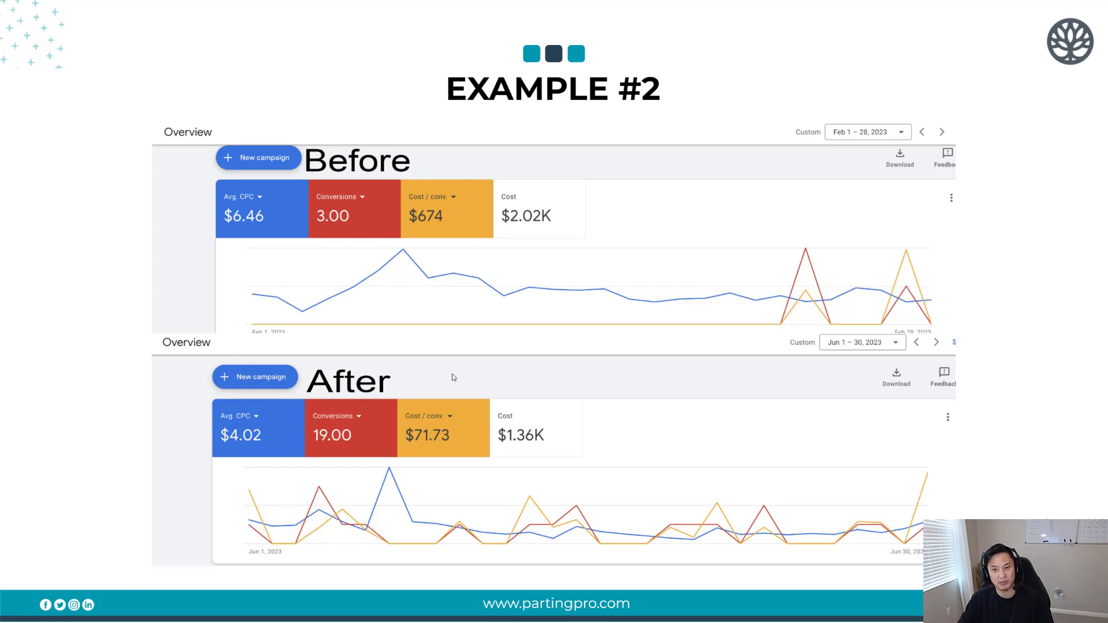
pyautogui.moveTo(532, 258)
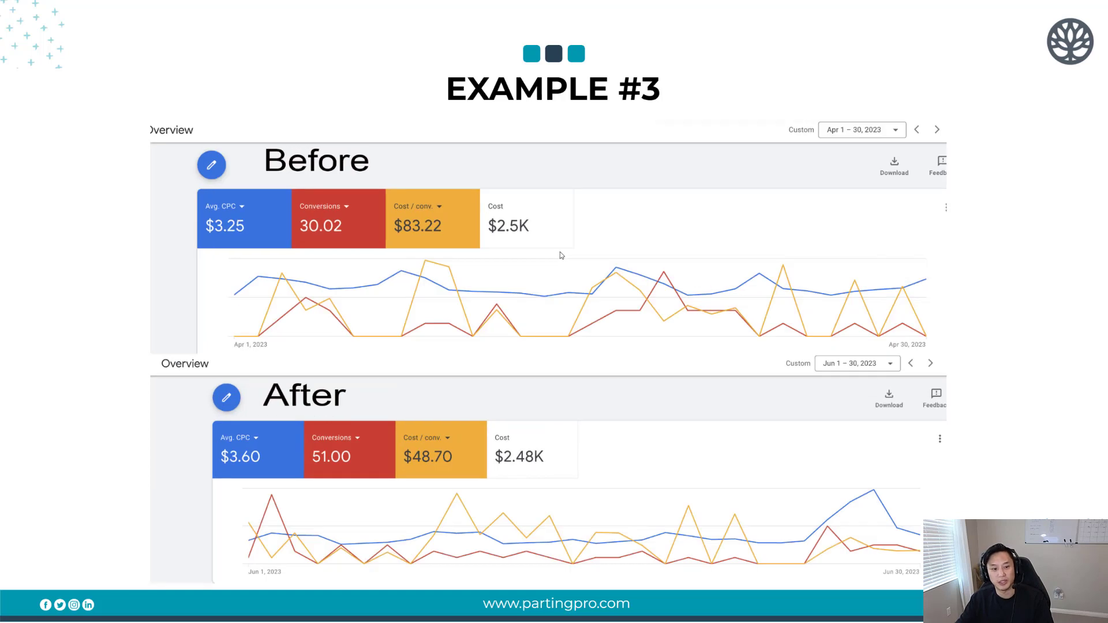
pyautogui.moveTo(242, 247)
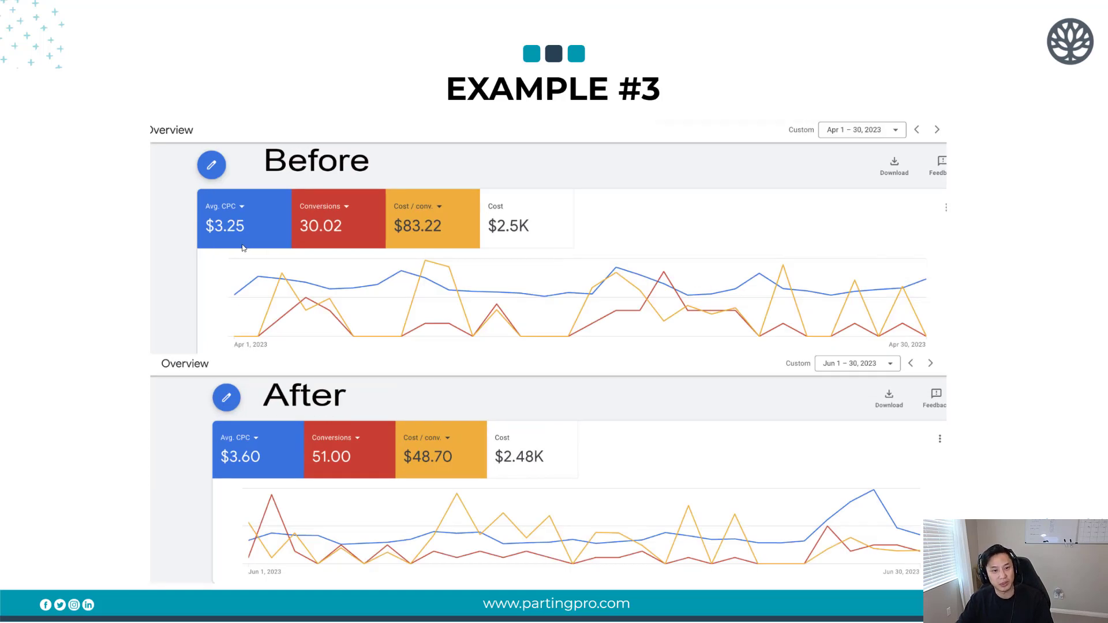
pyautogui.moveTo(341, 251)
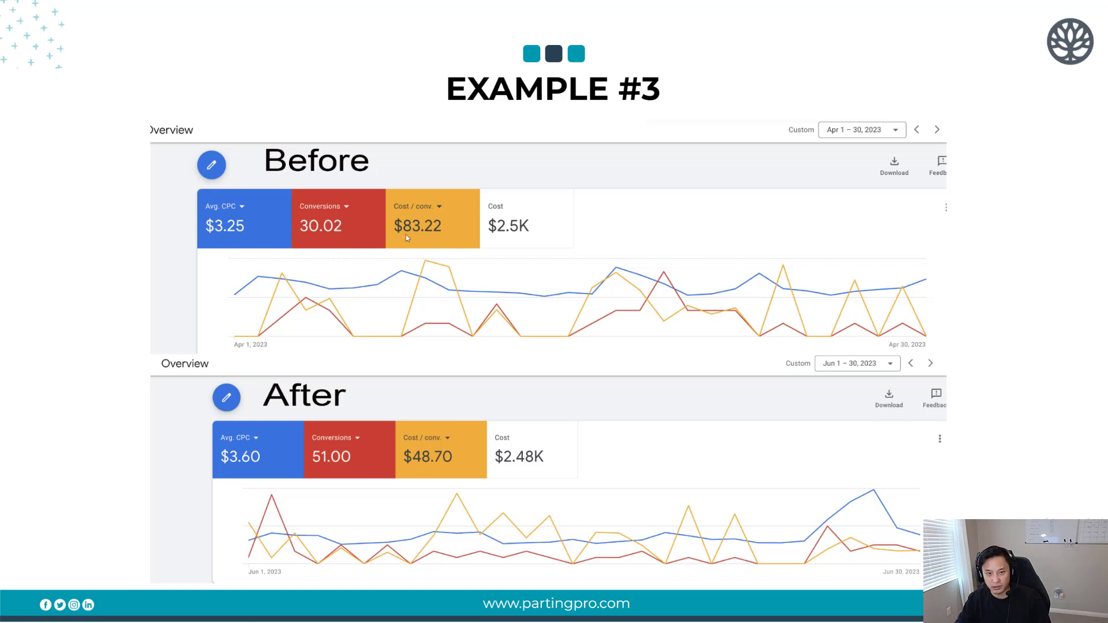
pyautogui.moveTo(442, 238)
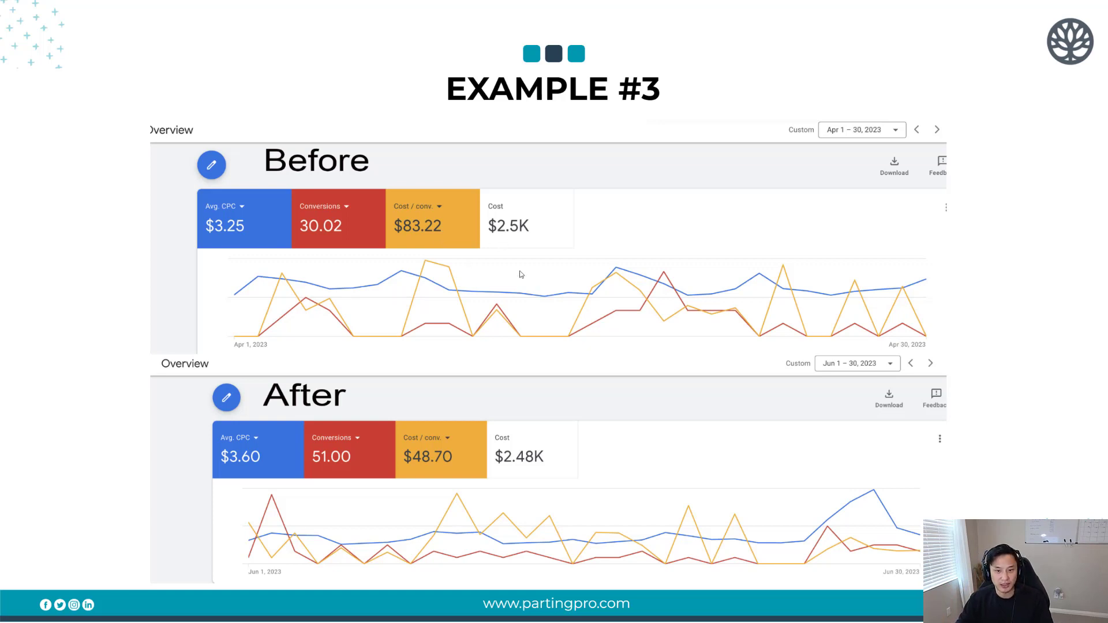
pyautogui.moveTo(555, 478)
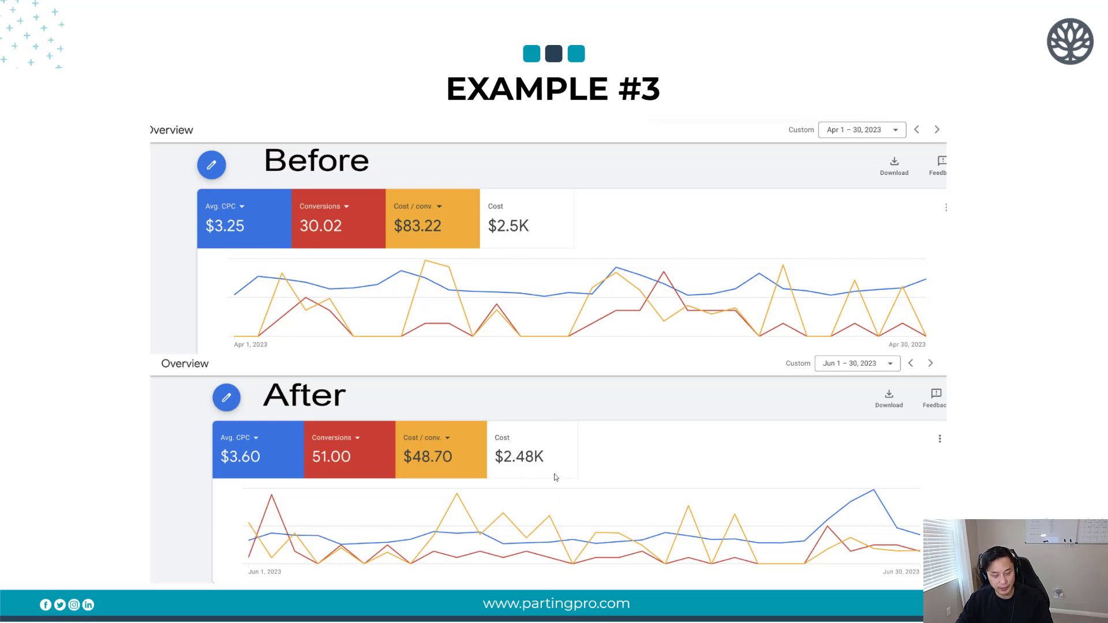
pyautogui.moveTo(324, 515)
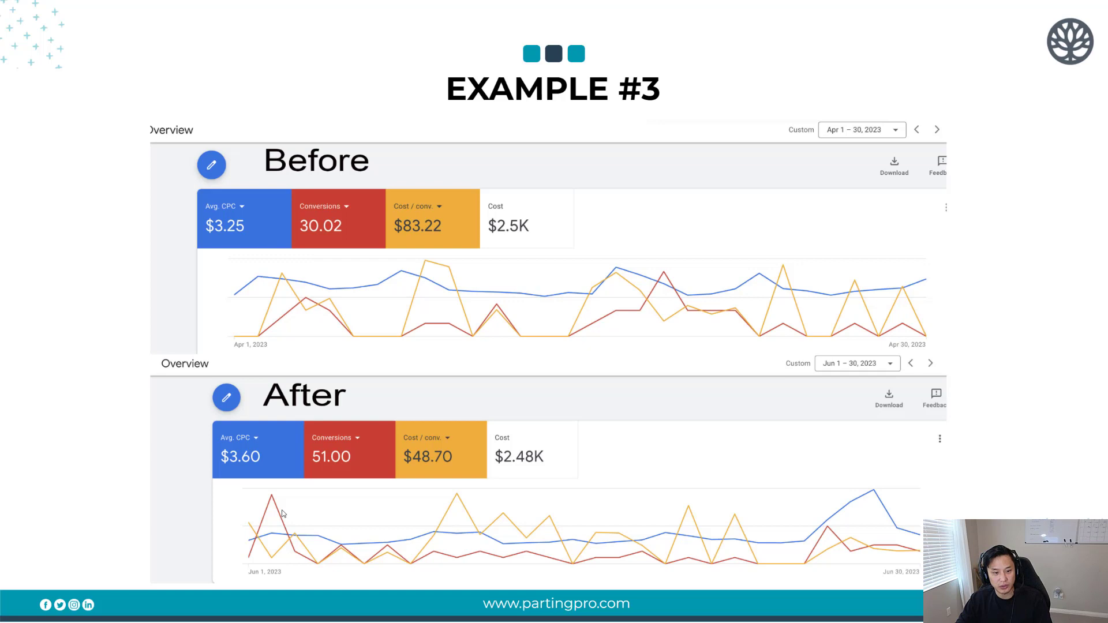
pyautogui.moveTo(240, 455)
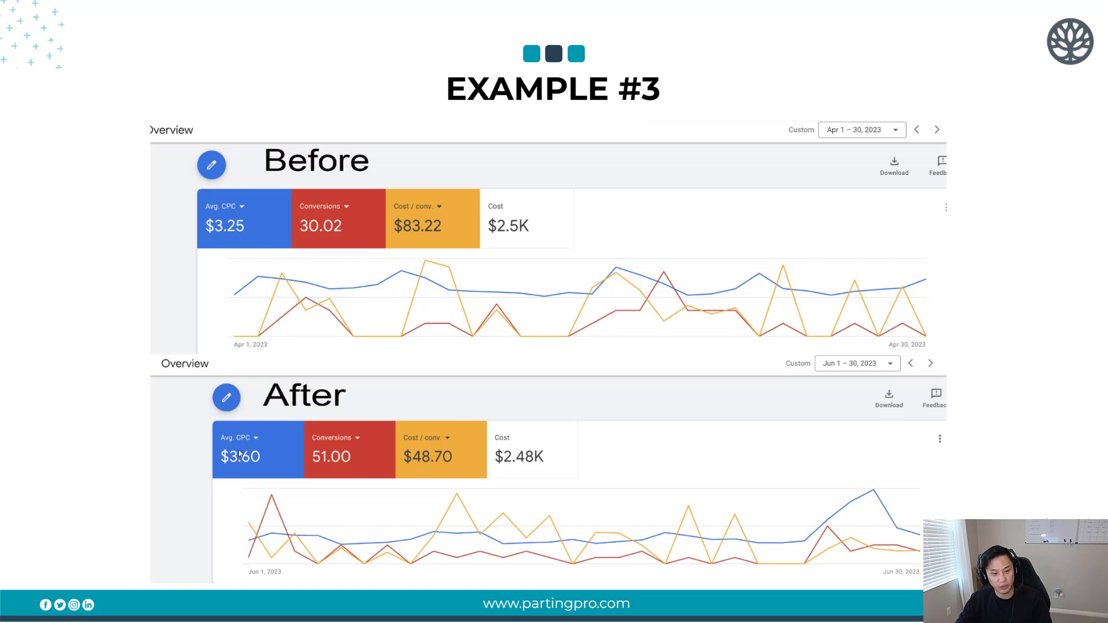
pyautogui.moveTo(326, 481)
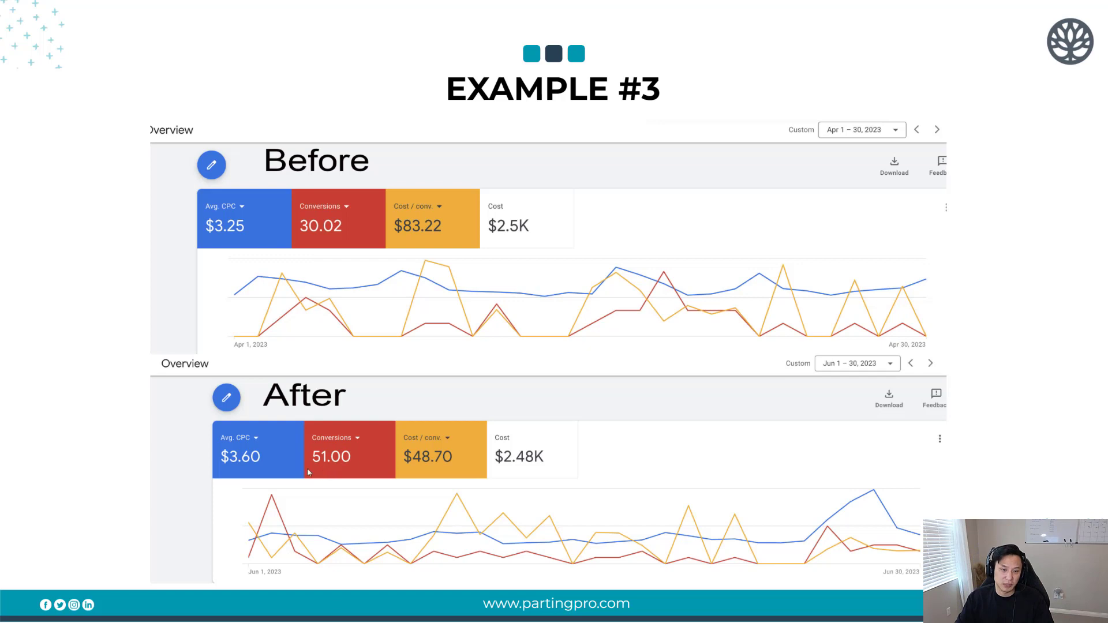
pyautogui.moveTo(357, 444)
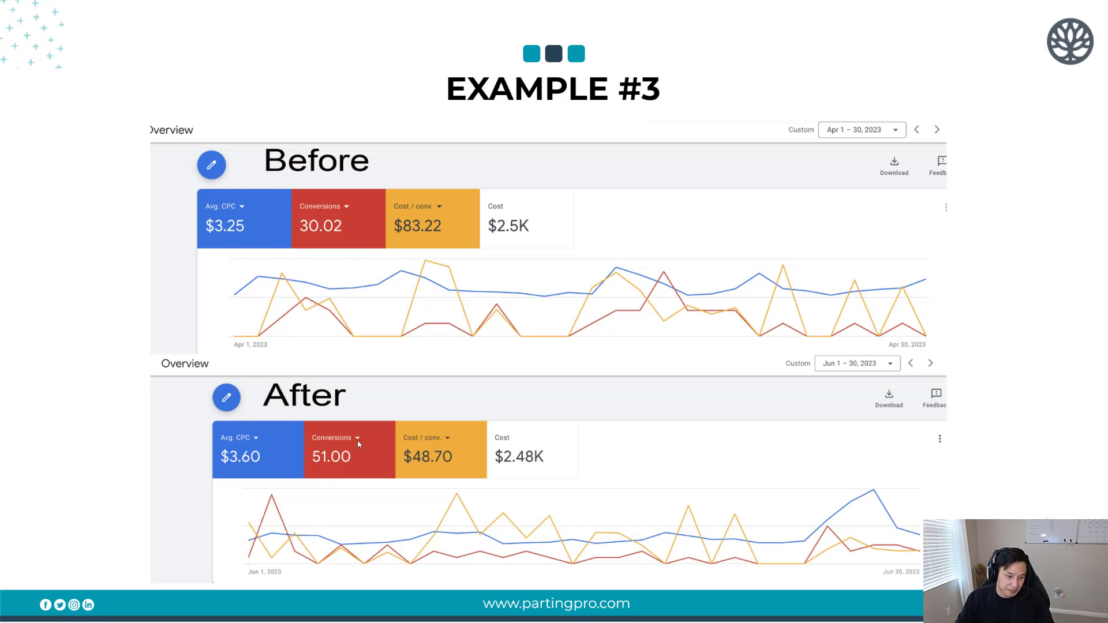
pyautogui.moveTo(296, 470)
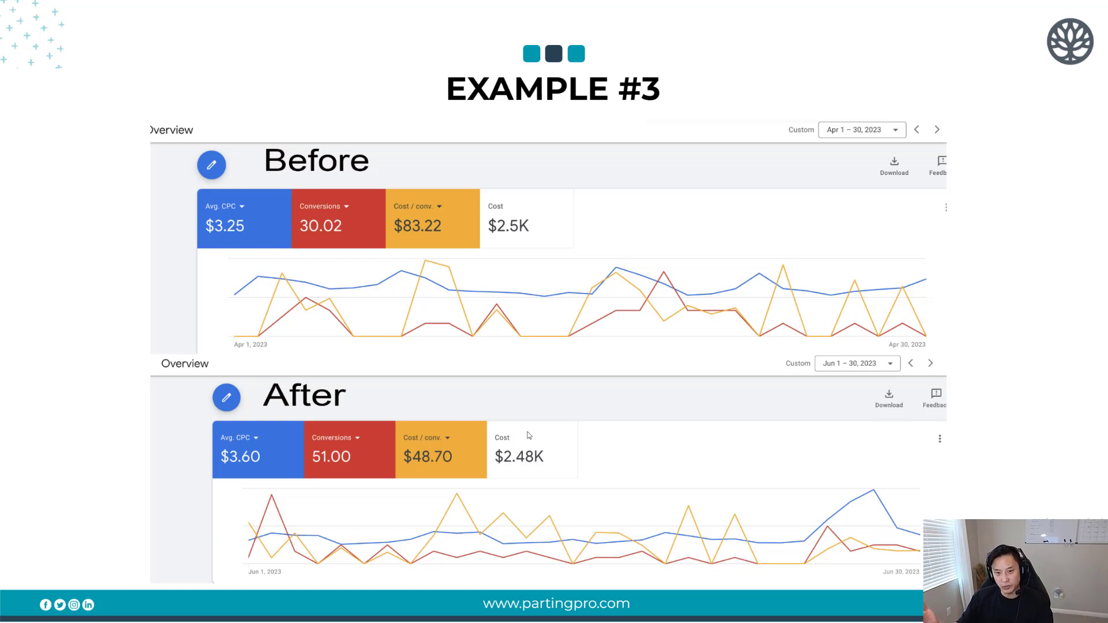
pyautogui.moveTo(600, 330)
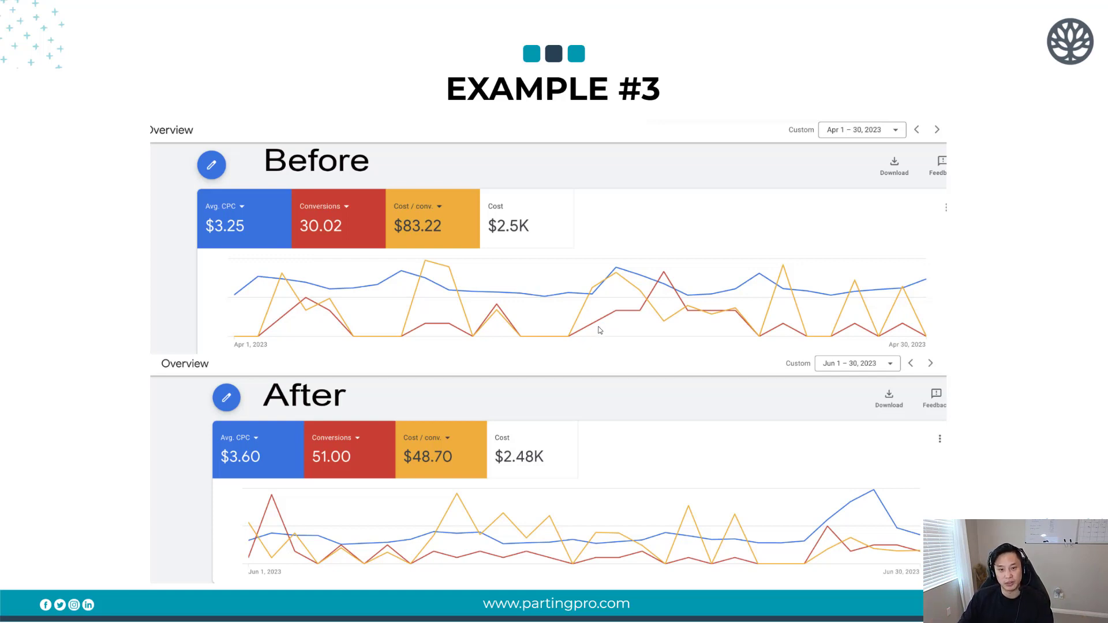